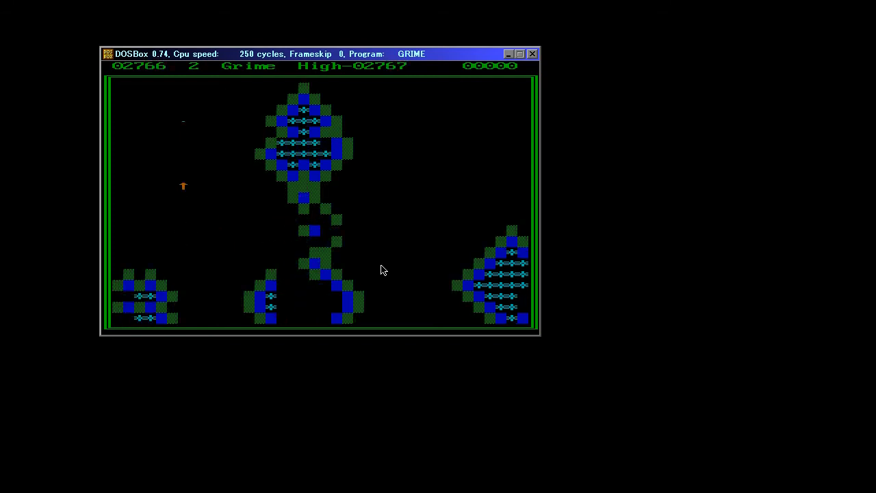
Step: Shoot arrows at the upper green and blue formation, raising the score to 02807
{"action": "key", "text": "right"}
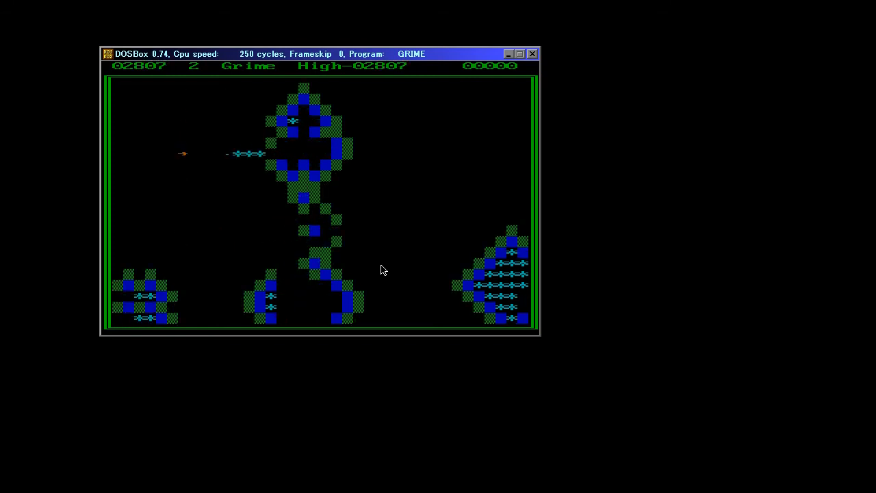